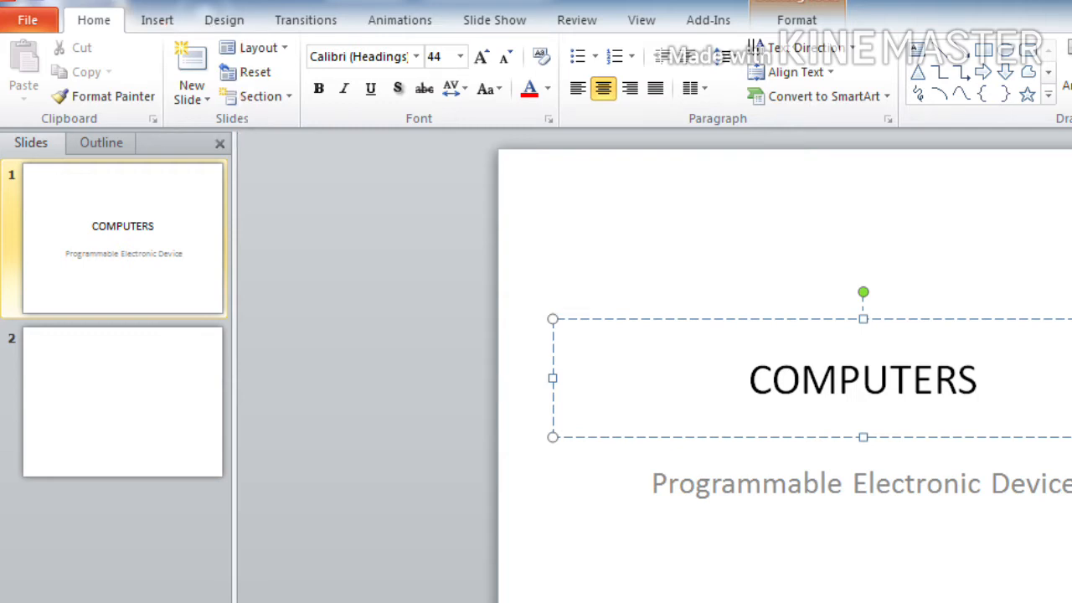
Step: Open the layout gallery for the new second slide
{"action": "left_click", "coordinate": [214, 55]}
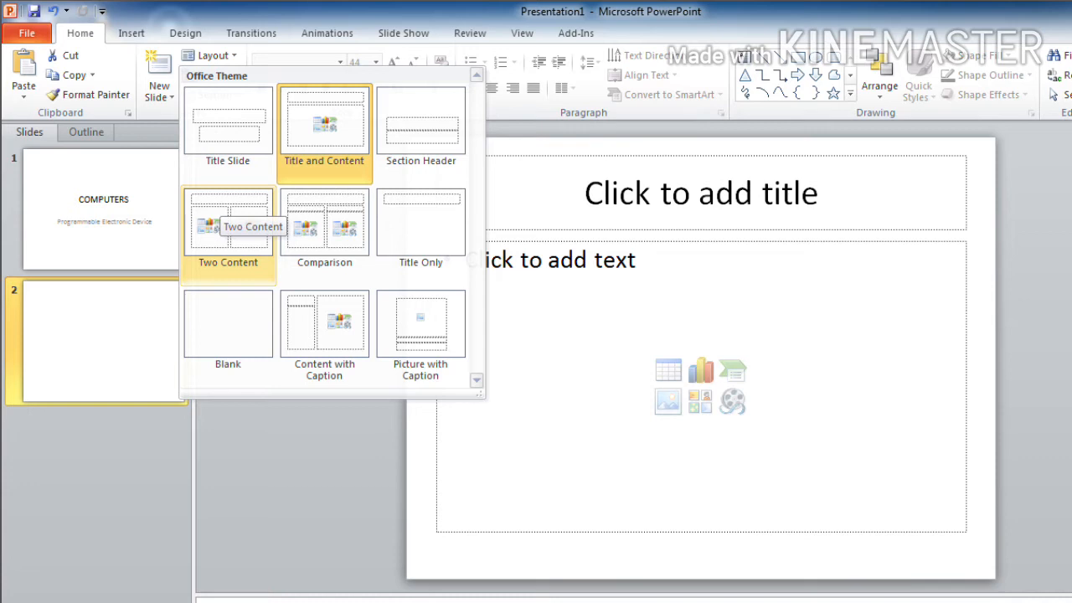
Step: Apply the Title and Content layout to slide 2
{"action": "left_click", "coordinate": [228, 226]}
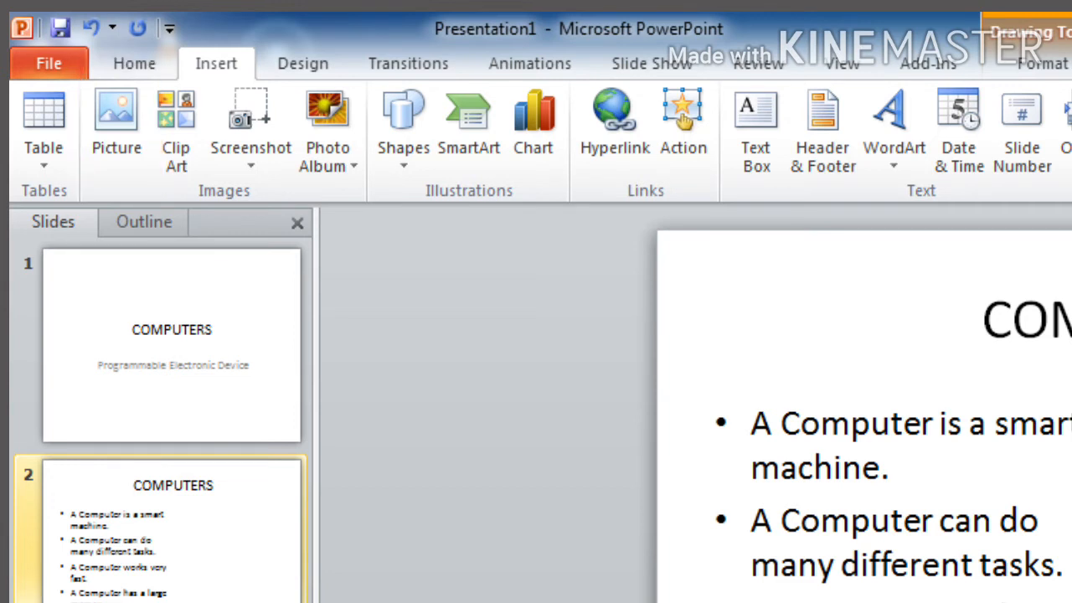
Step: Insert the laptop and tablet photo from the Pictures library onto slide 2
{"action": "left_click", "coordinate": [116, 118]}
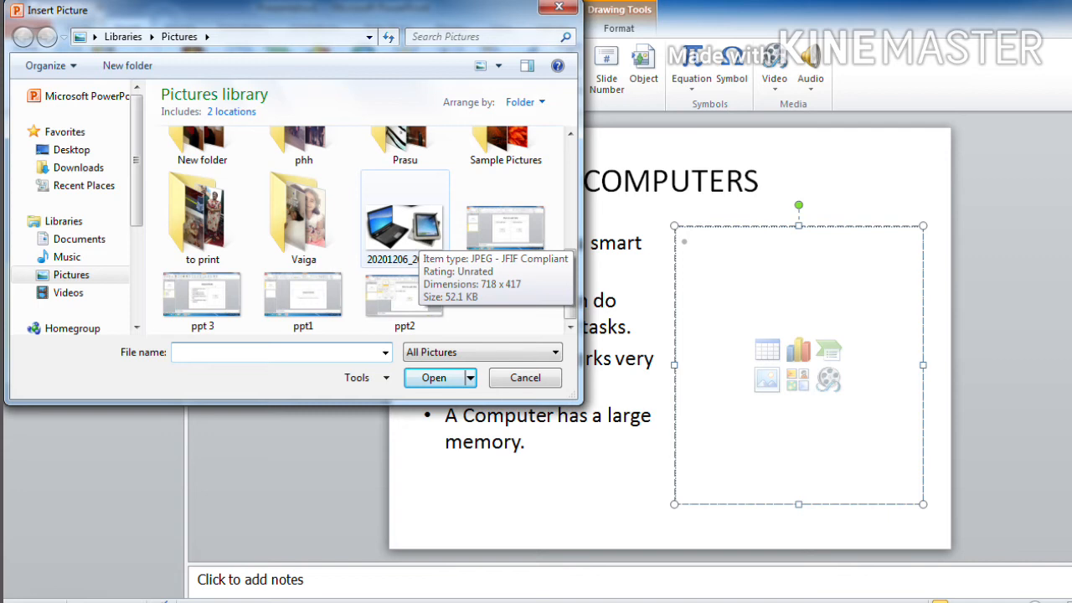
{"action": "left_click", "coordinate": [405, 213]}
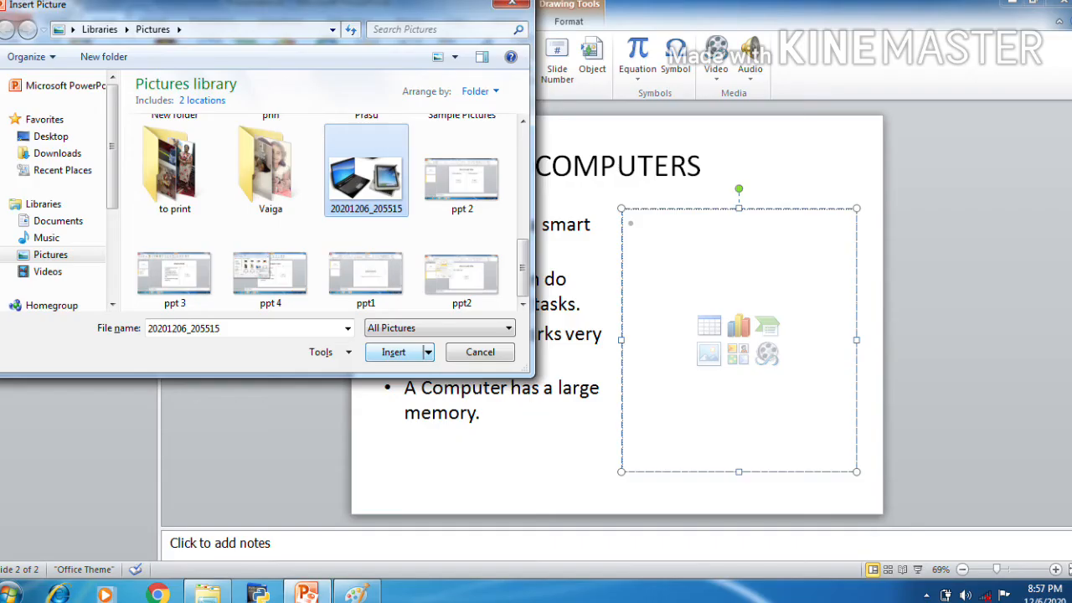
{"action": "left_click", "coordinate": [393, 351]}
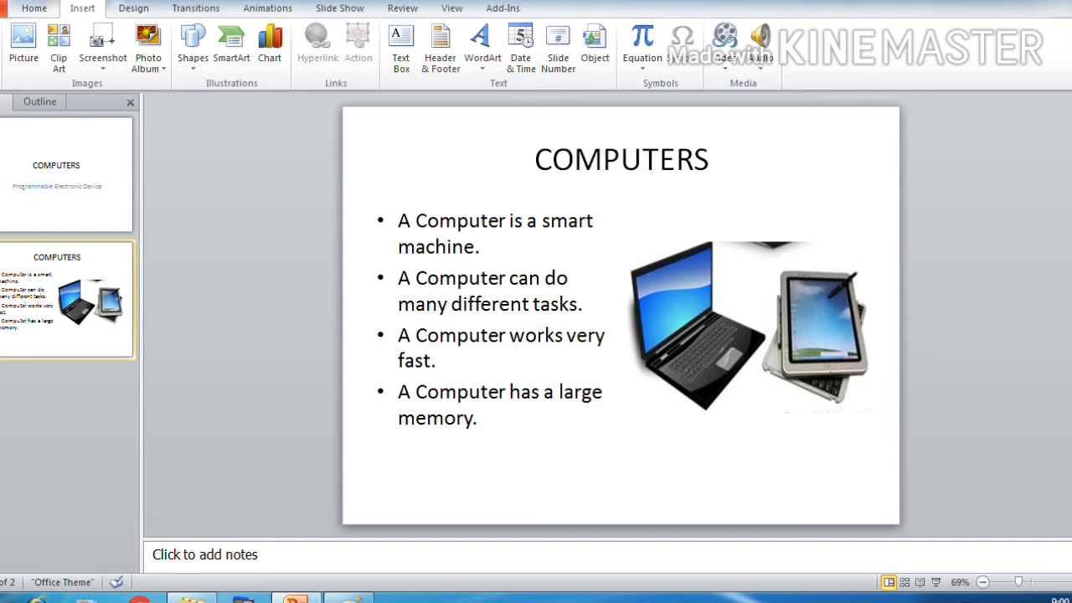
Step: Select the laptop photo and apply a style from the Picture Styles gallery
{"action": "left_click", "coordinate": [746, 327]}
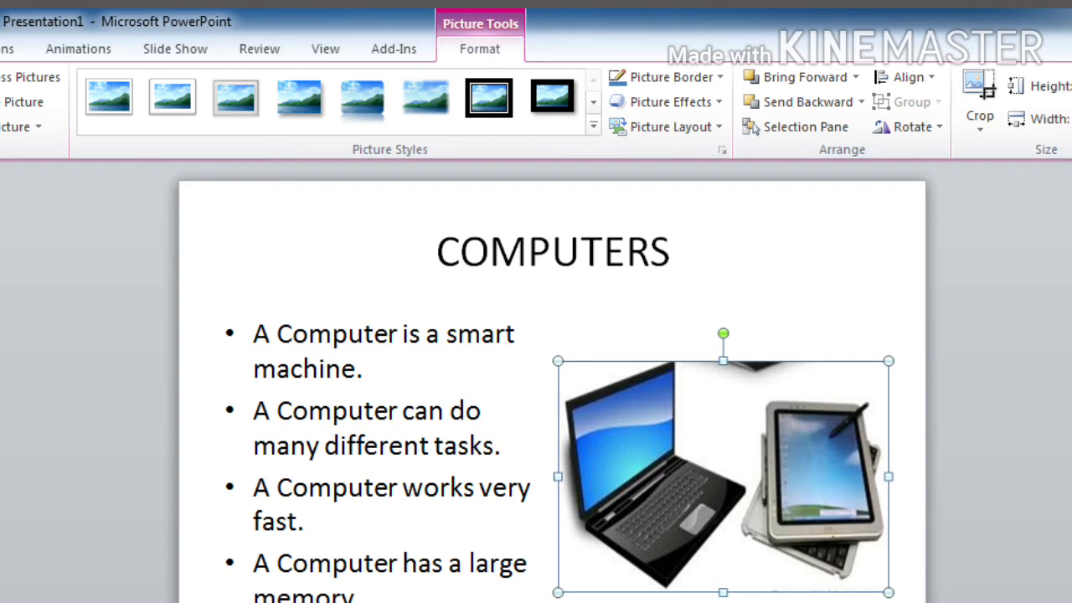
{"action": "left_click", "coordinate": [660, 77]}
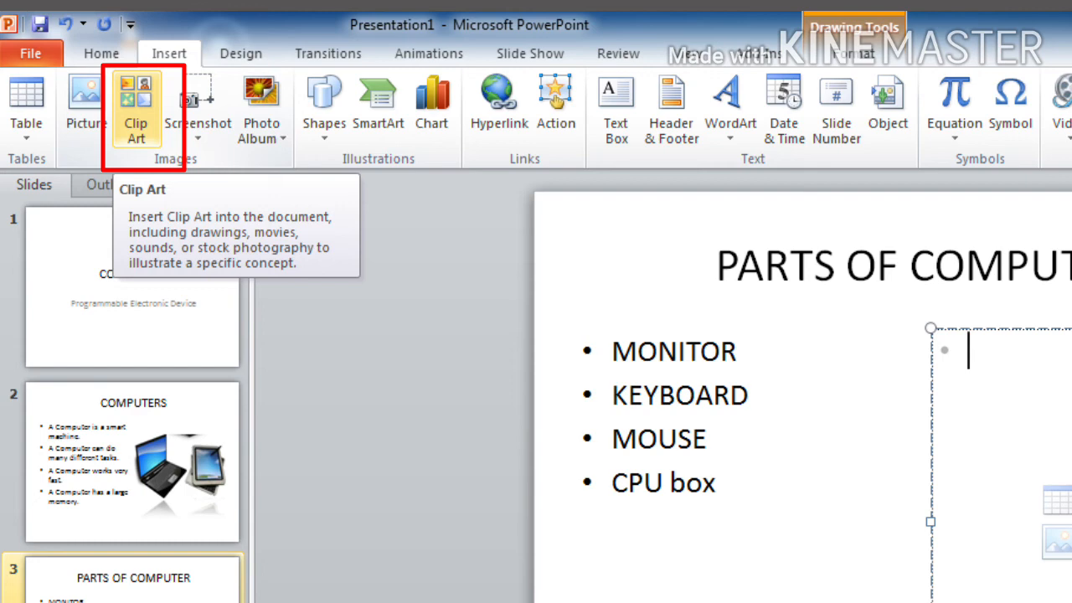
Step: Search Clip Art for computers and insert the woman-at-computer image onto slide 3
{"action": "left_click", "coordinate": [135, 108]}
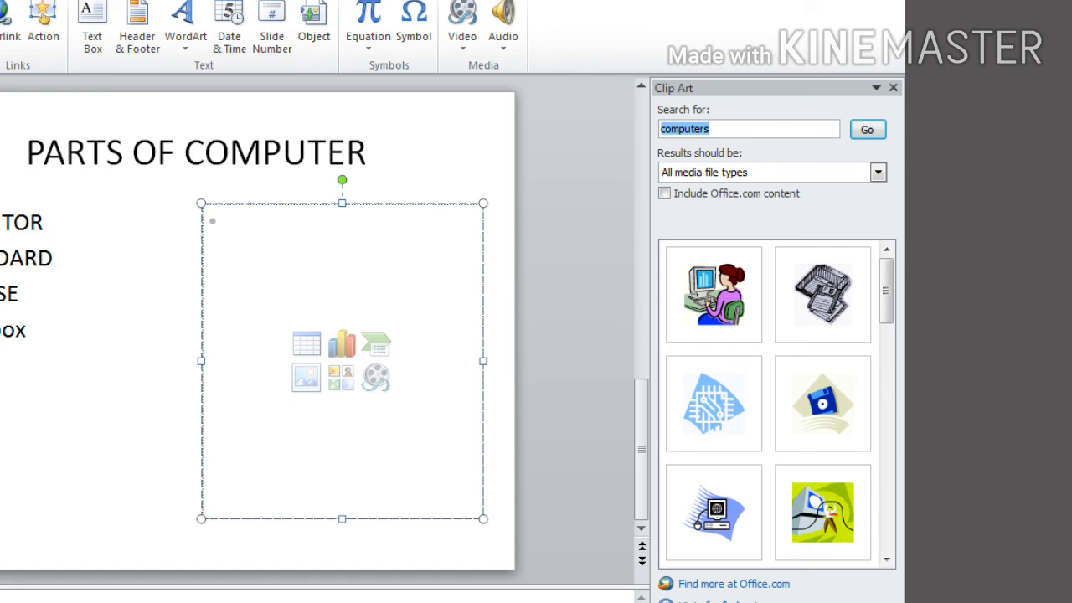
{"action": "left_click", "coordinate": [712, 293]}
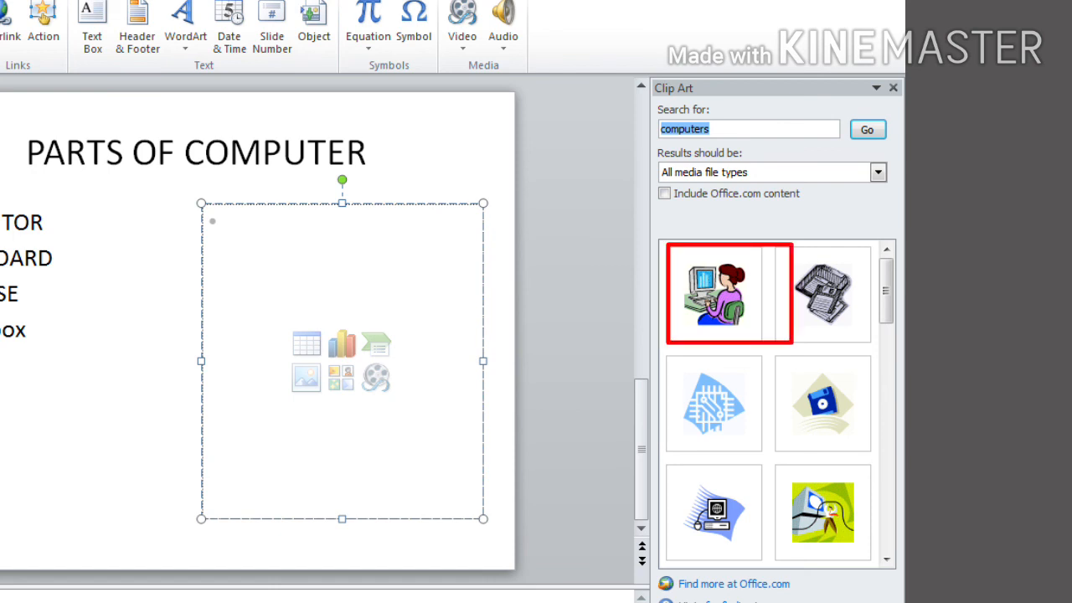
{"action": "left_click", "coordinate": [728, 292]}
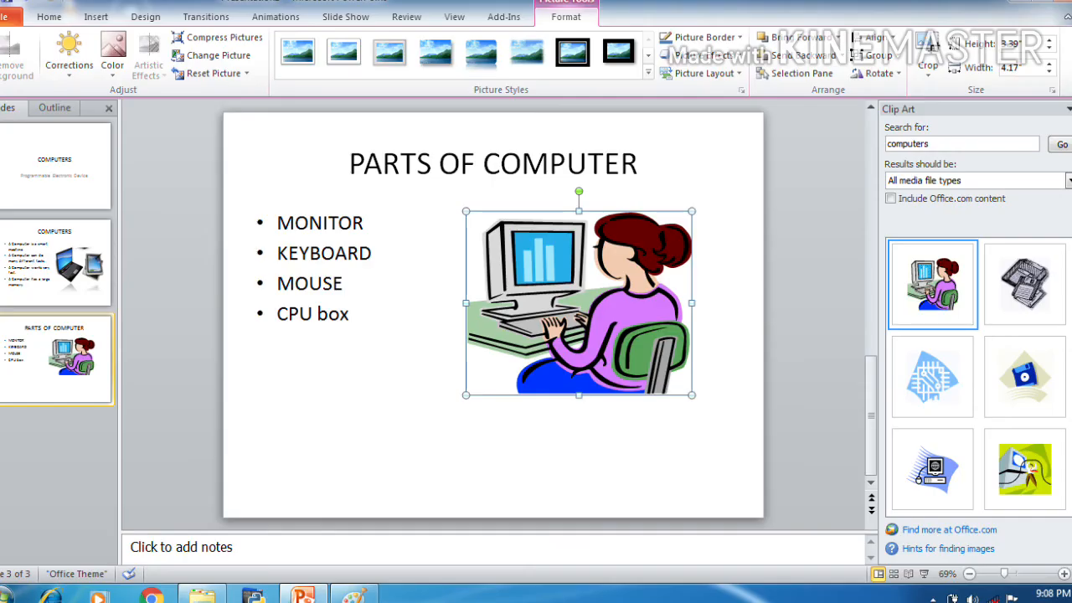